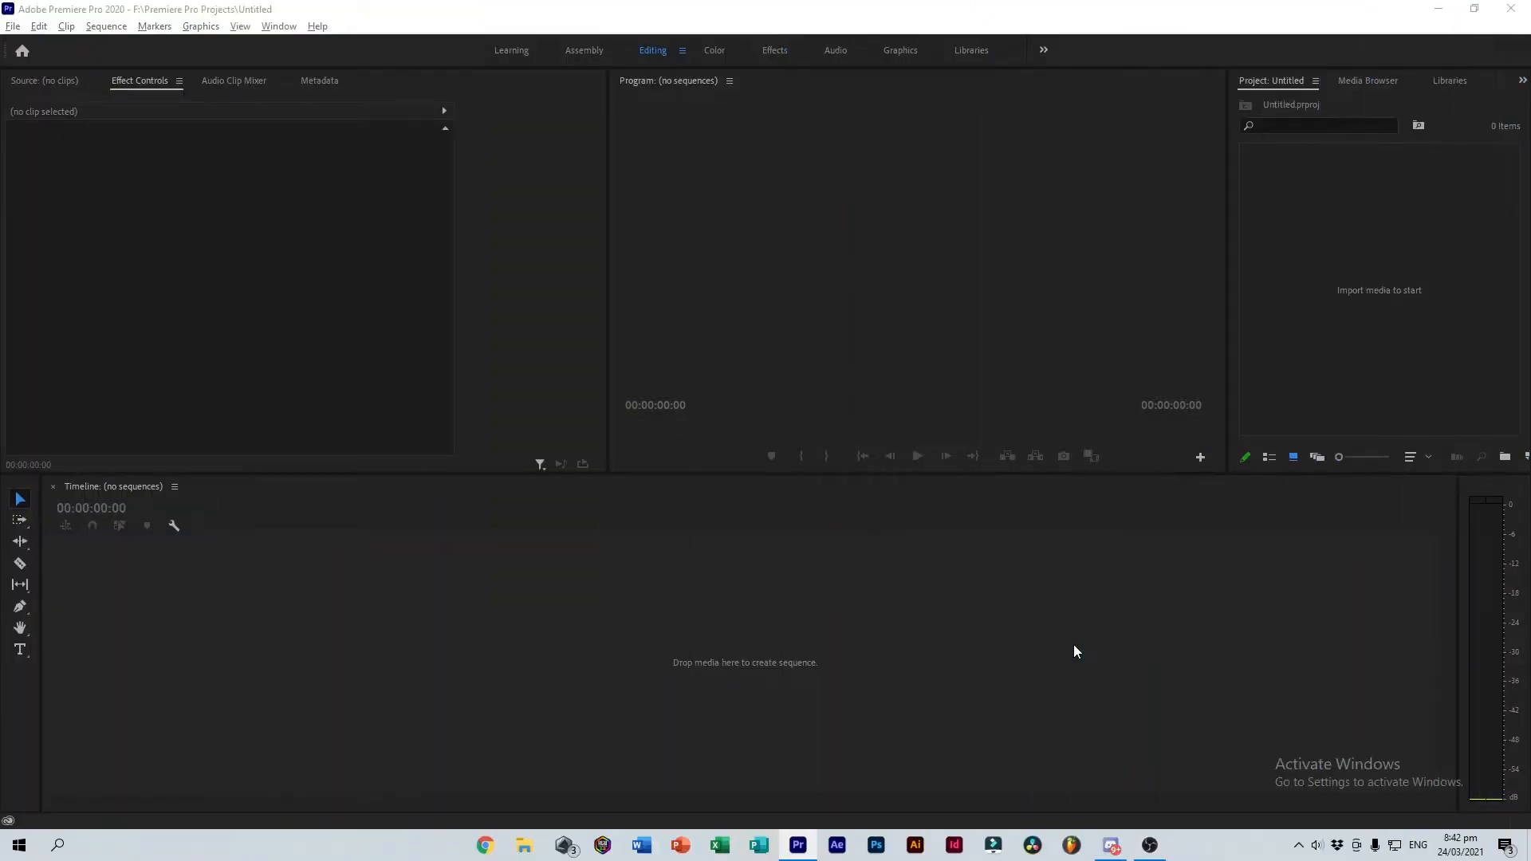
pyautogui.moveTo(1082, 616)
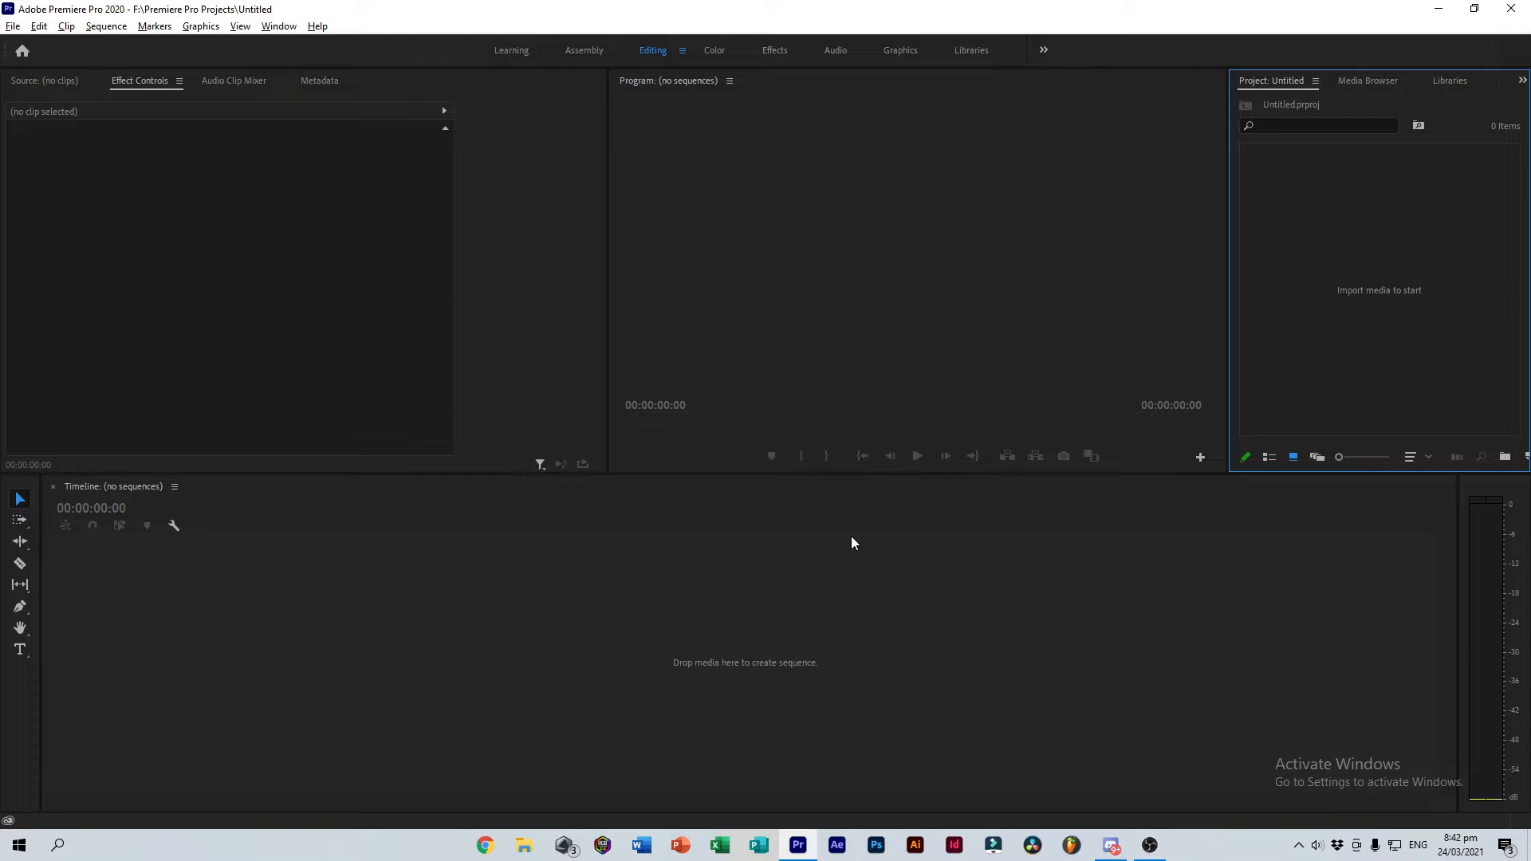
pyautogui.moveTo(977, 506)
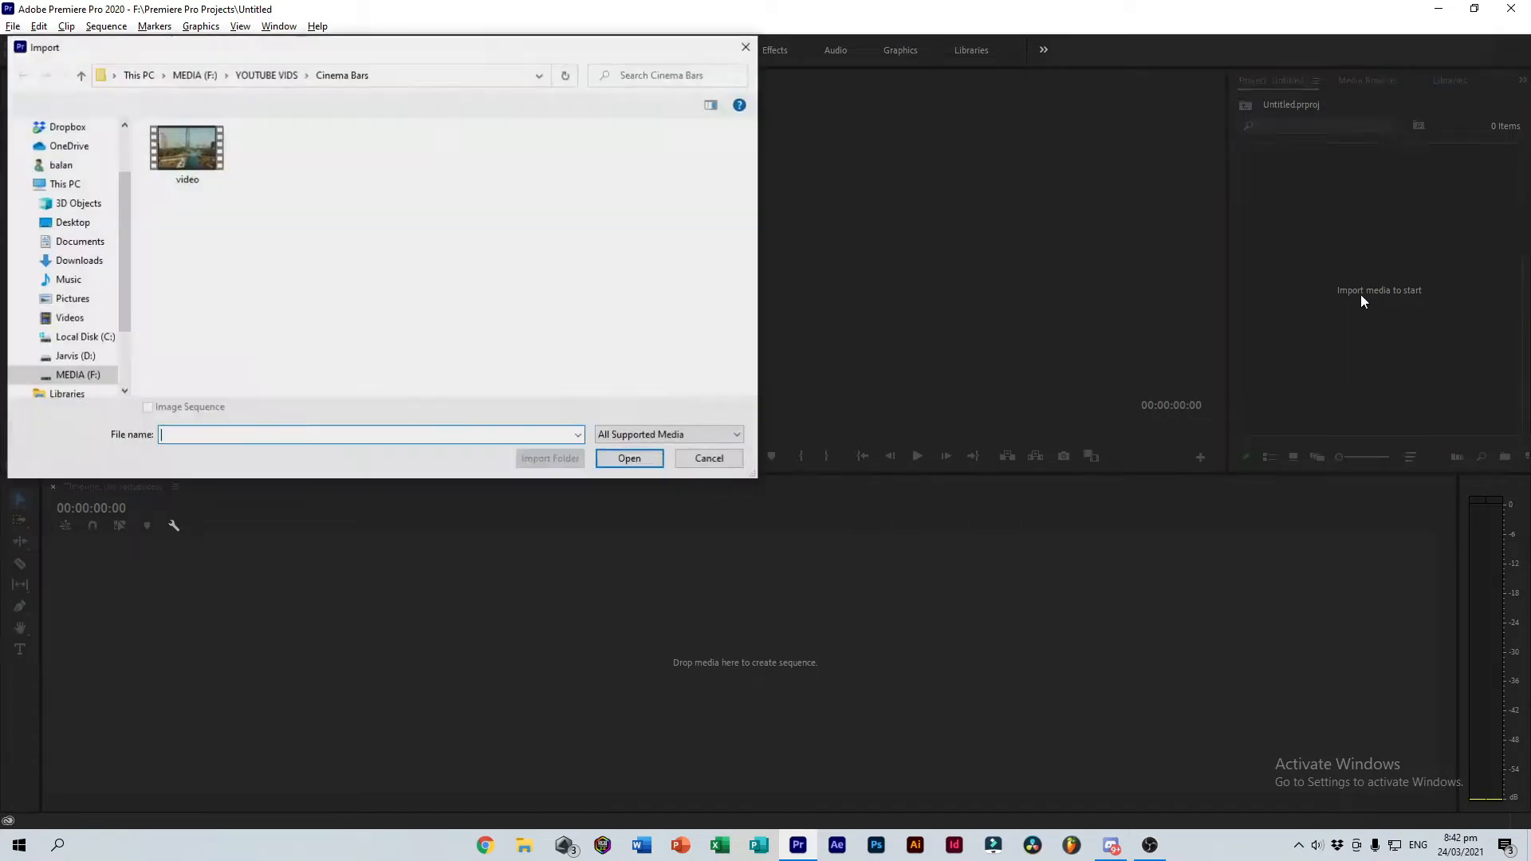
# Import video.mp4 and create a 'video' sequence from the clip.
pyautogui.click(630, 458)
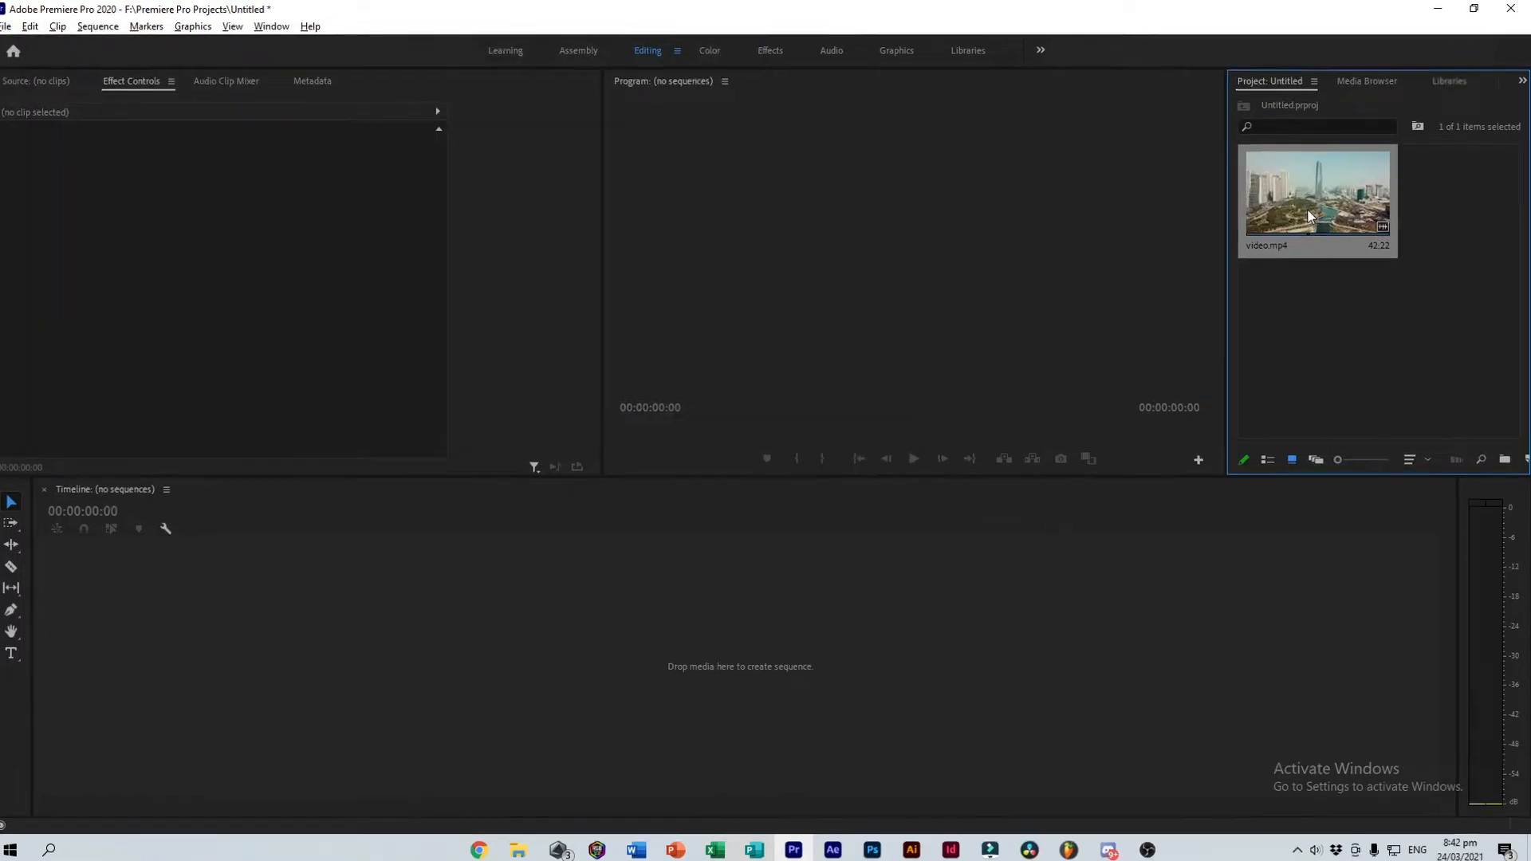
pyautogui.rightClick(1317, 190)
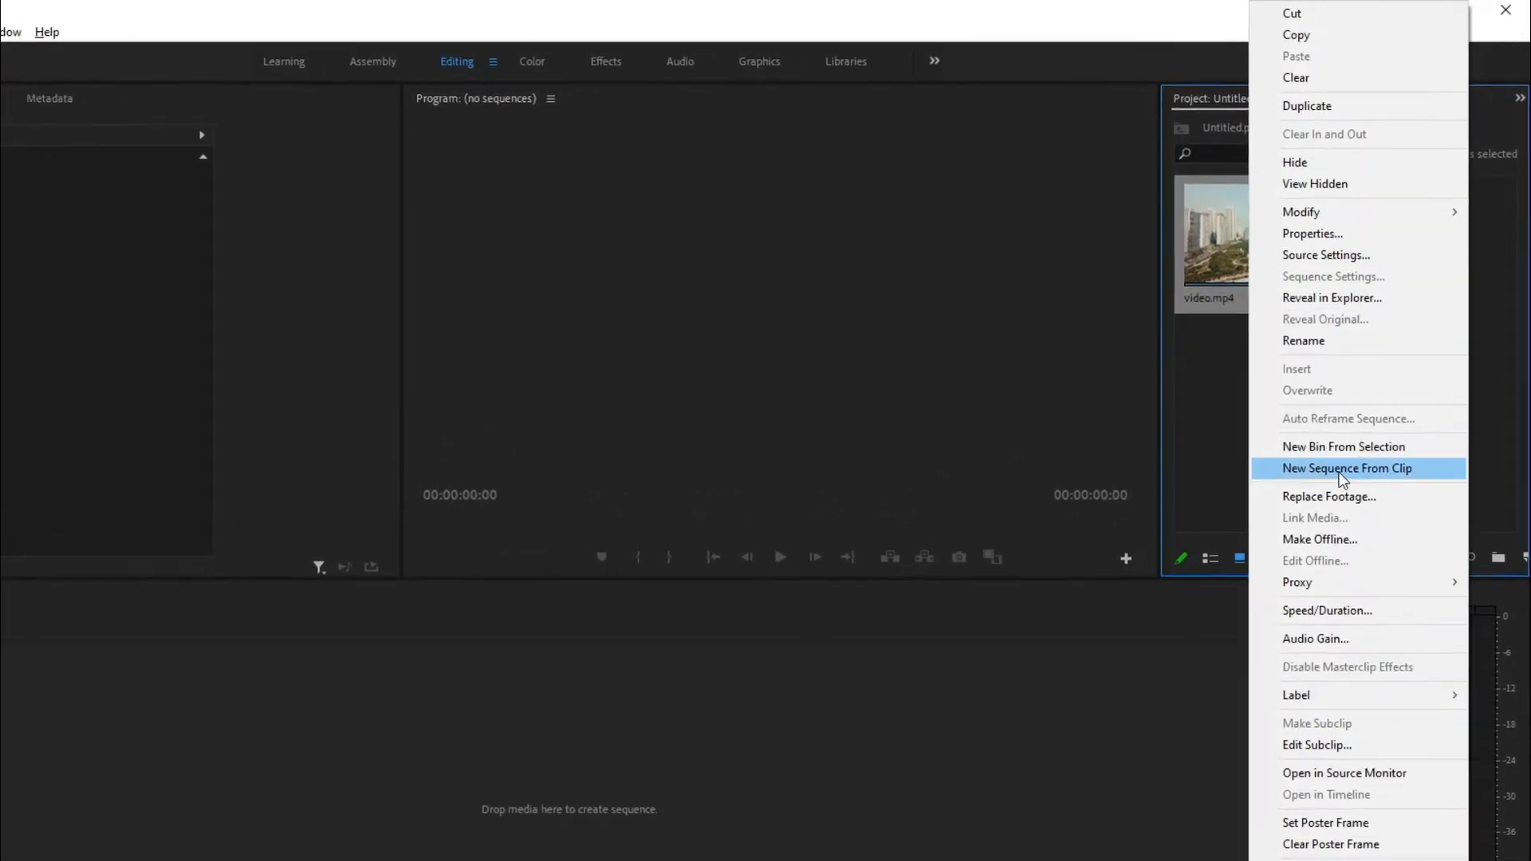
pyautogui.click(1347, 468)
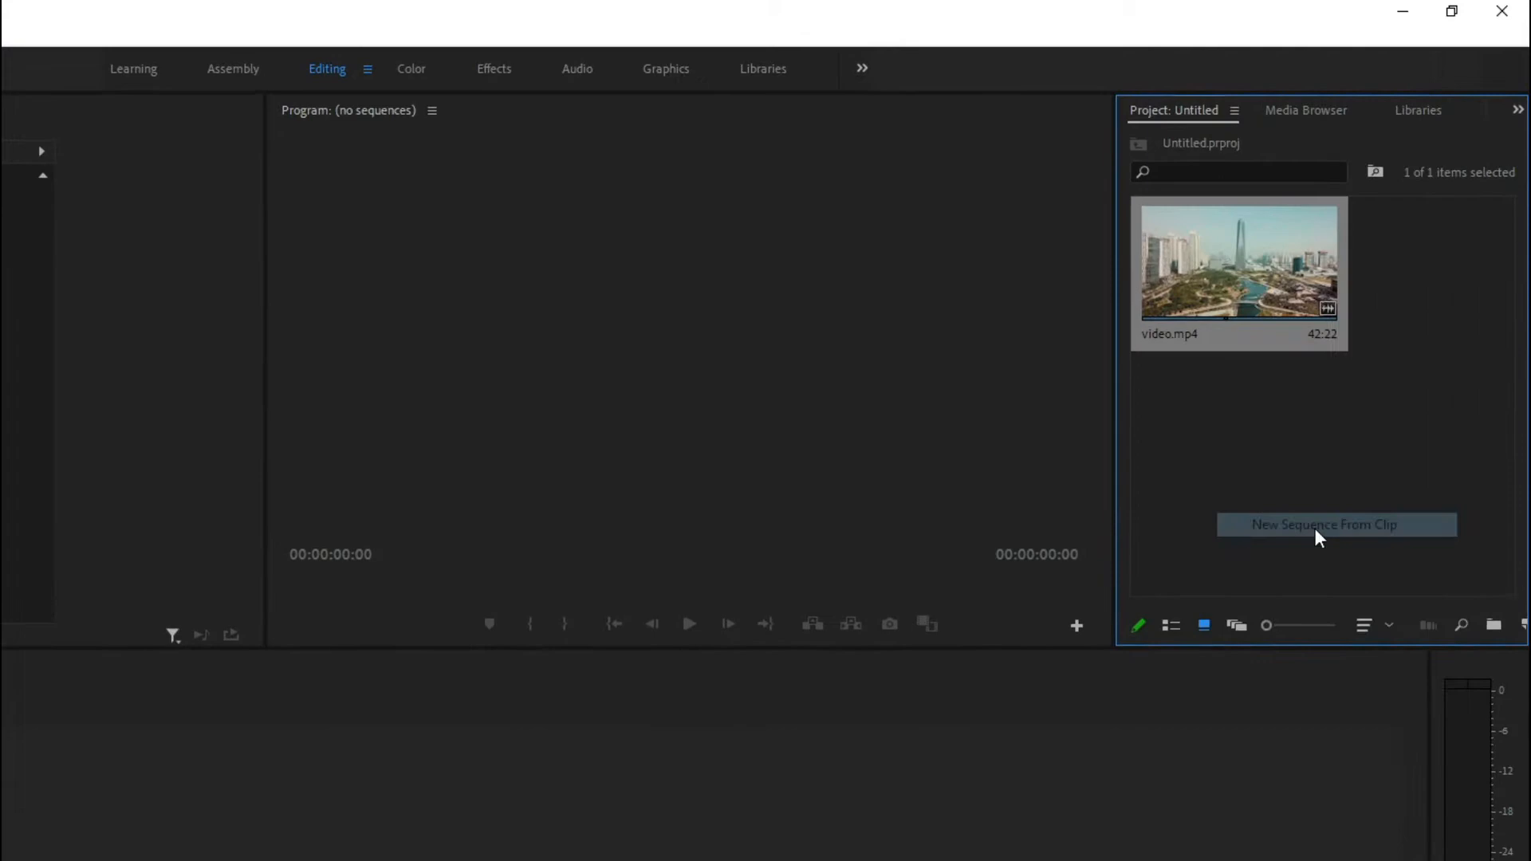
pyautogui.click(1324, 525)
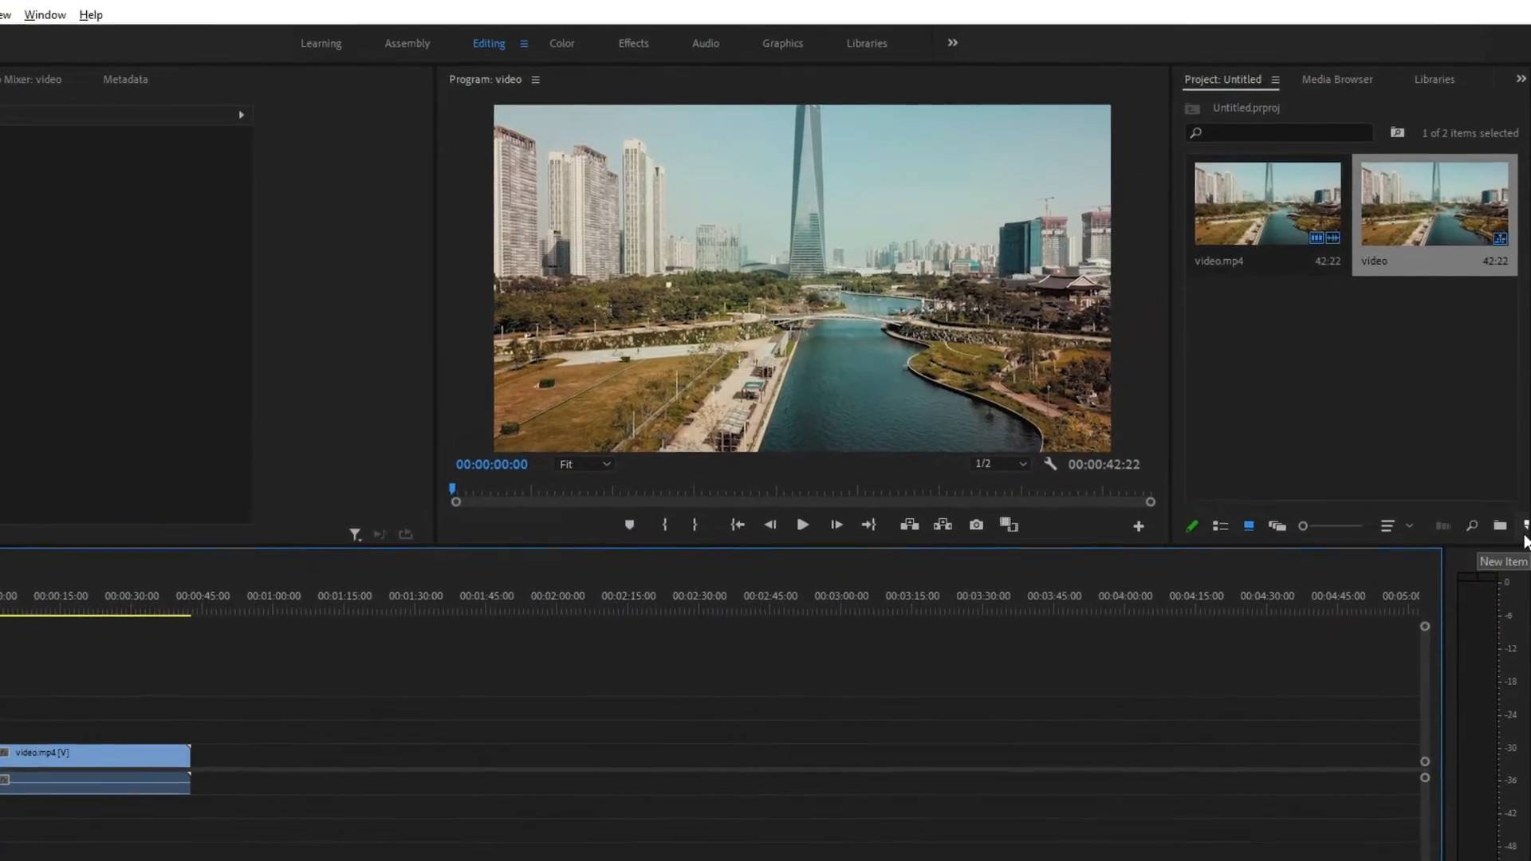
# Create a new adjustment layer with a 30.00 fps timebase.
pyautogui.click(1502, 526)
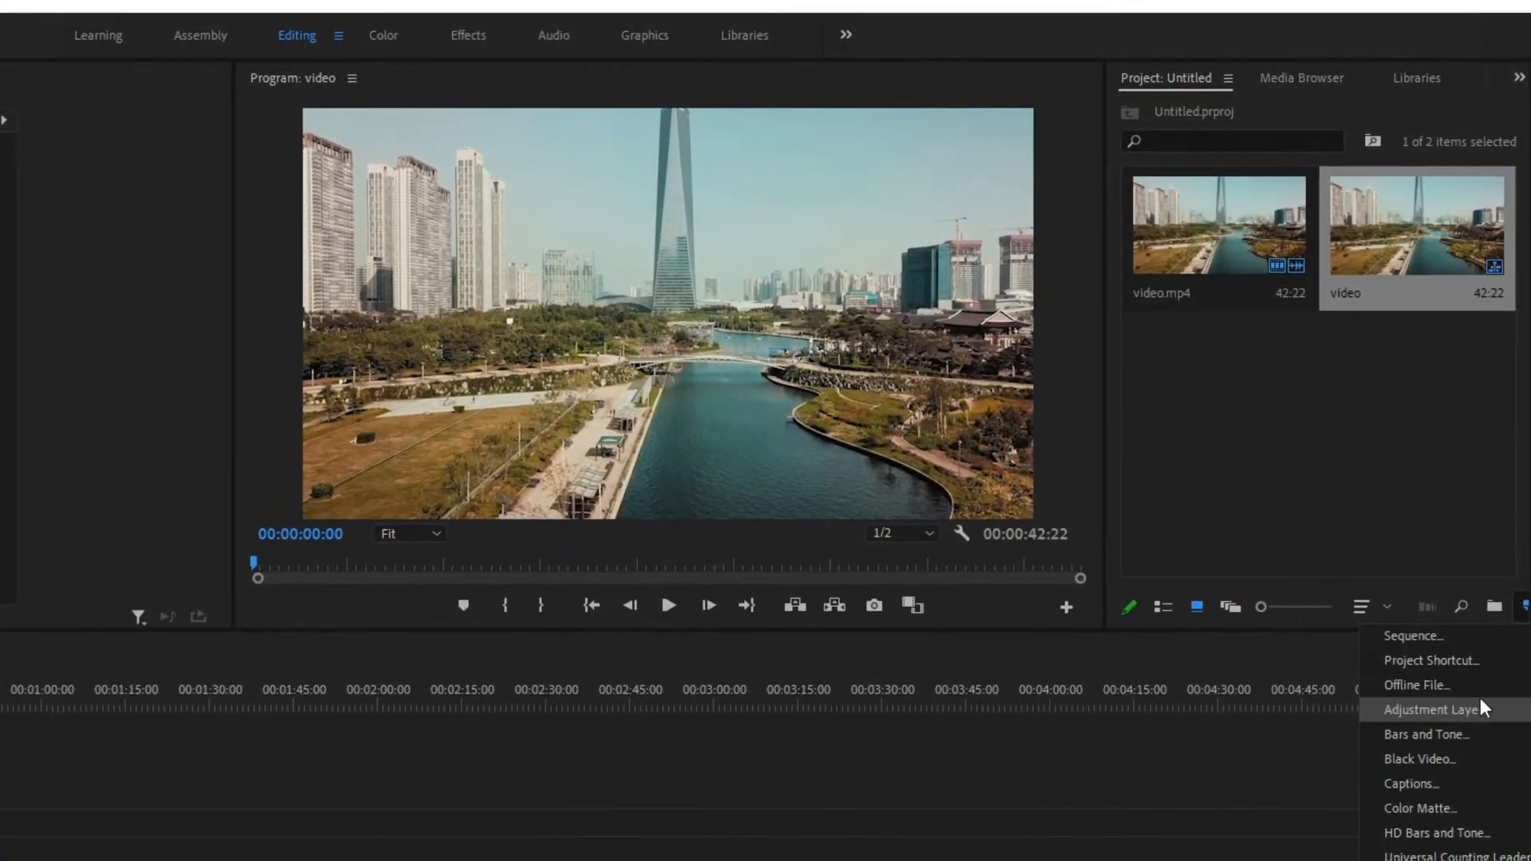
pyautogui.click(1431, 710)
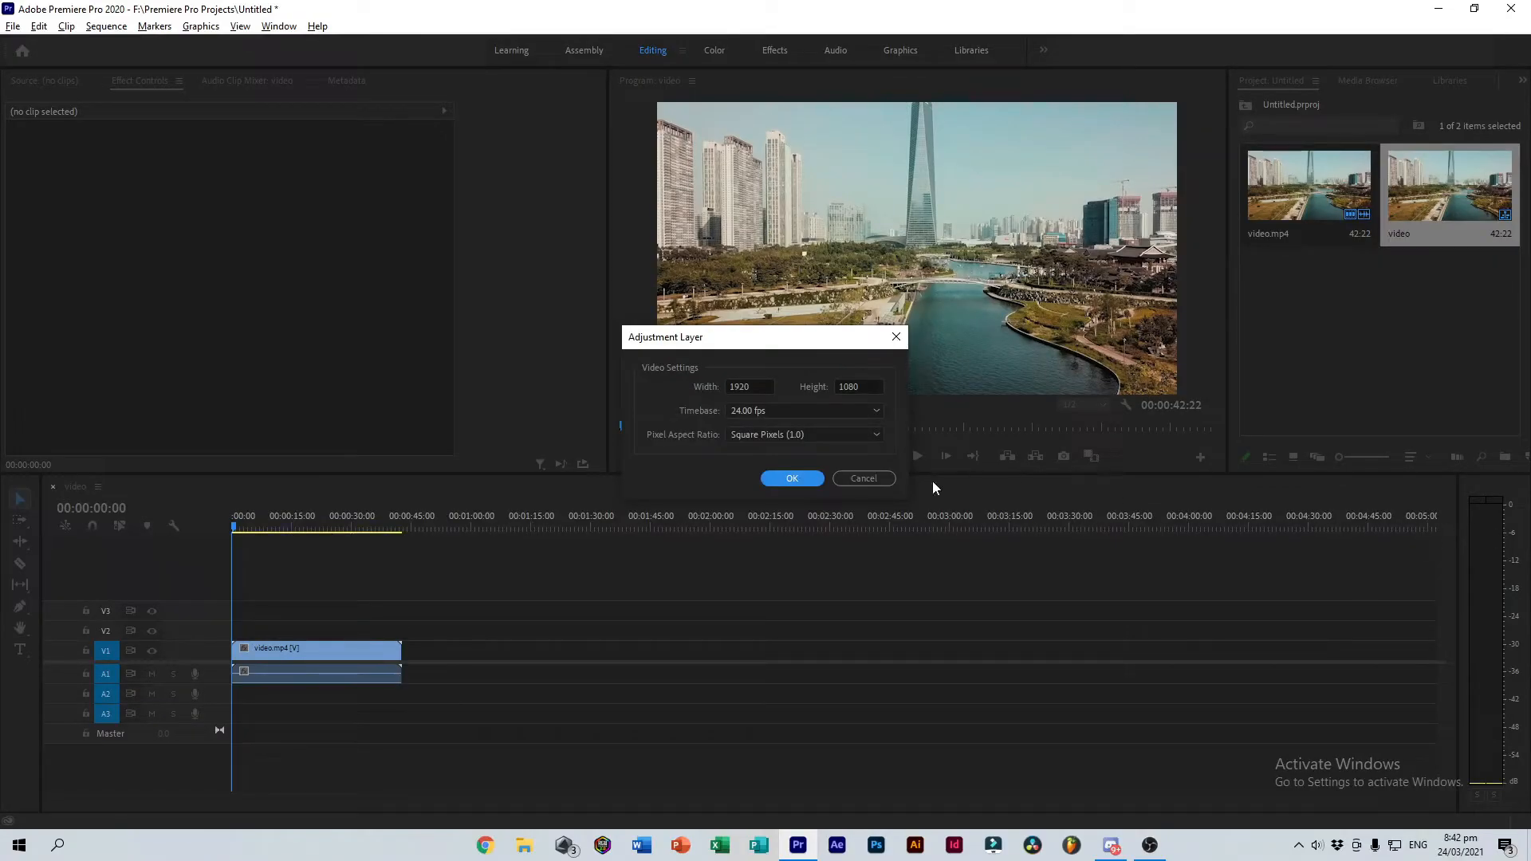
pyautogui.click(801, 410)
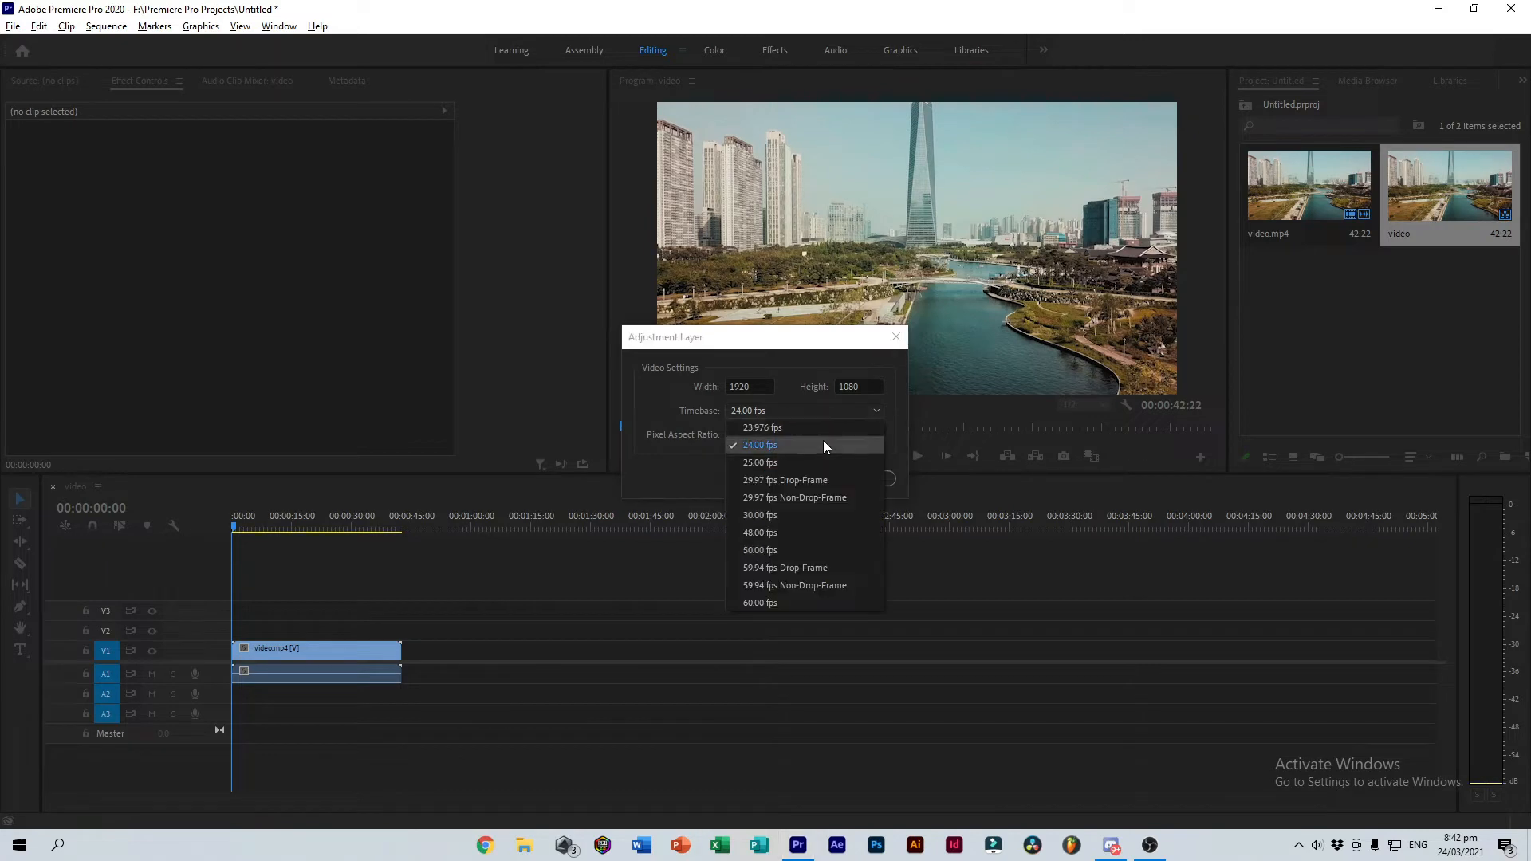
pyautogui.click(760, 514)
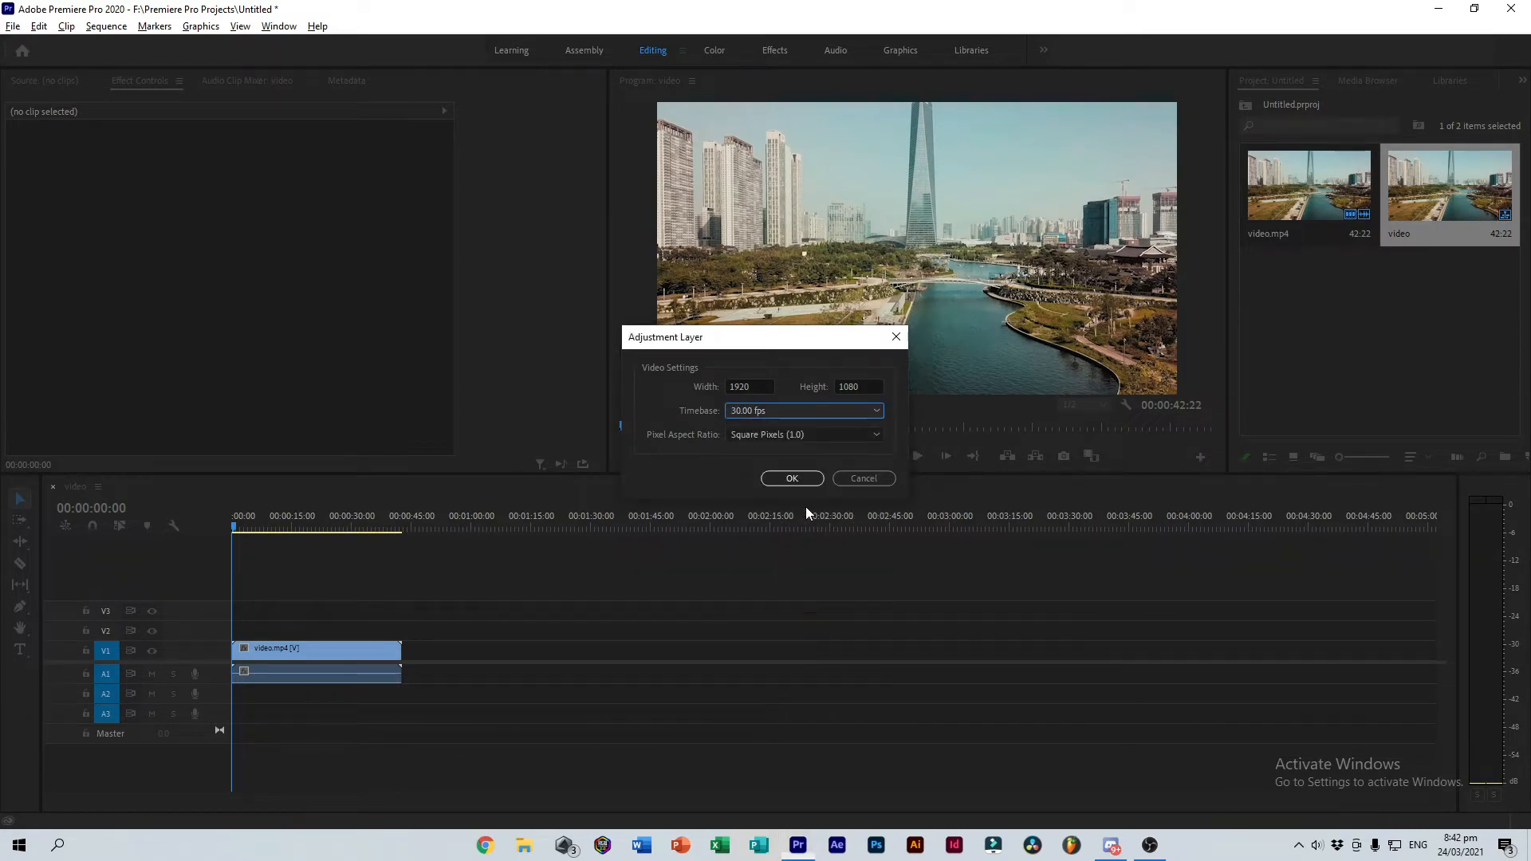
pyautogui.click(791, 478)
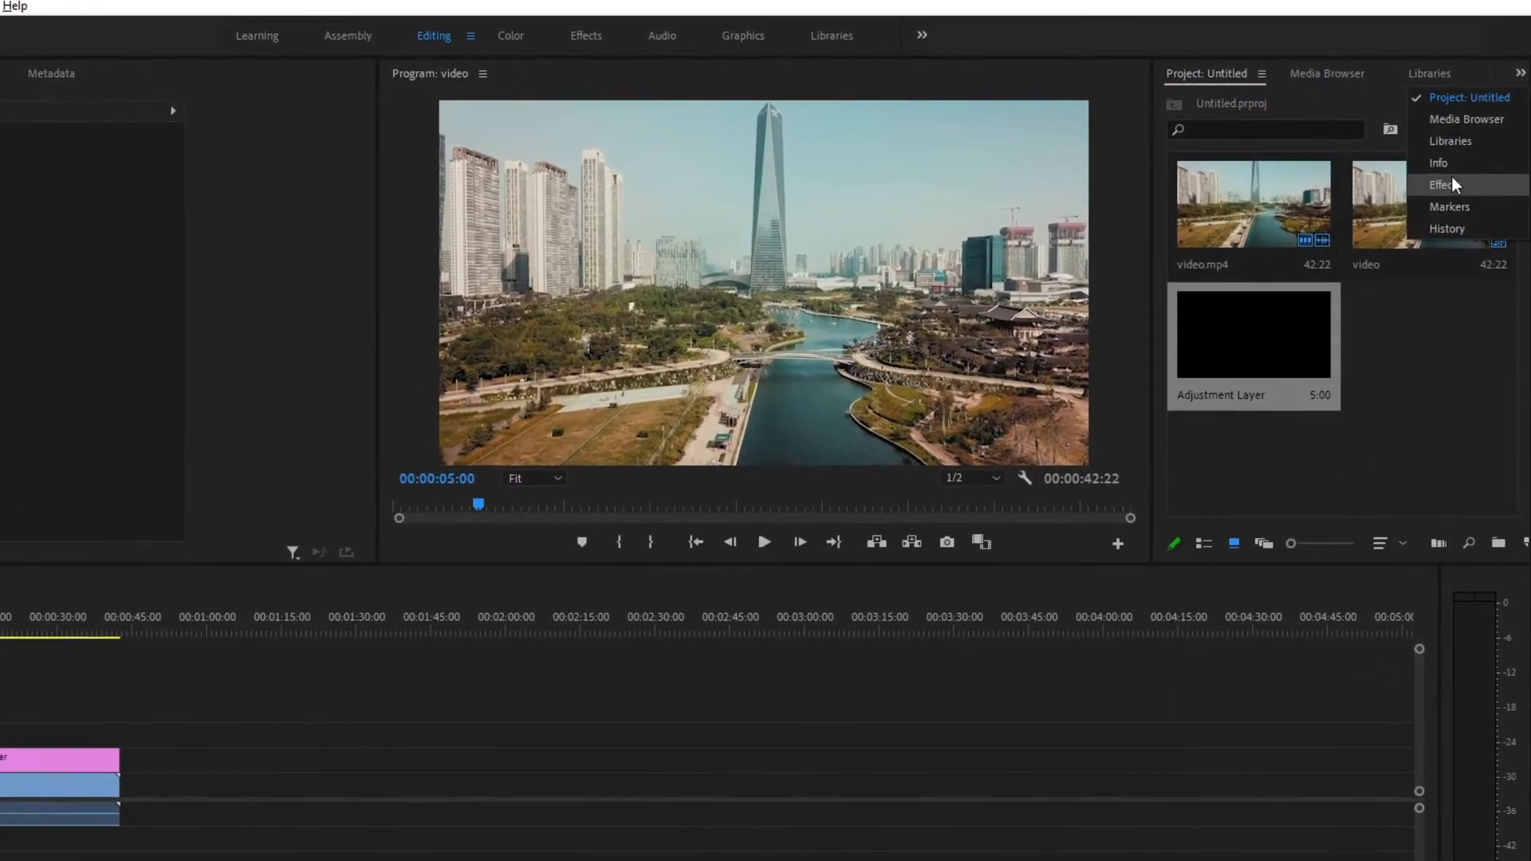
# Find the Crop video effect in the Effects panel and apply it to the adjustment layer.
pyautogui.click(1444, 184)
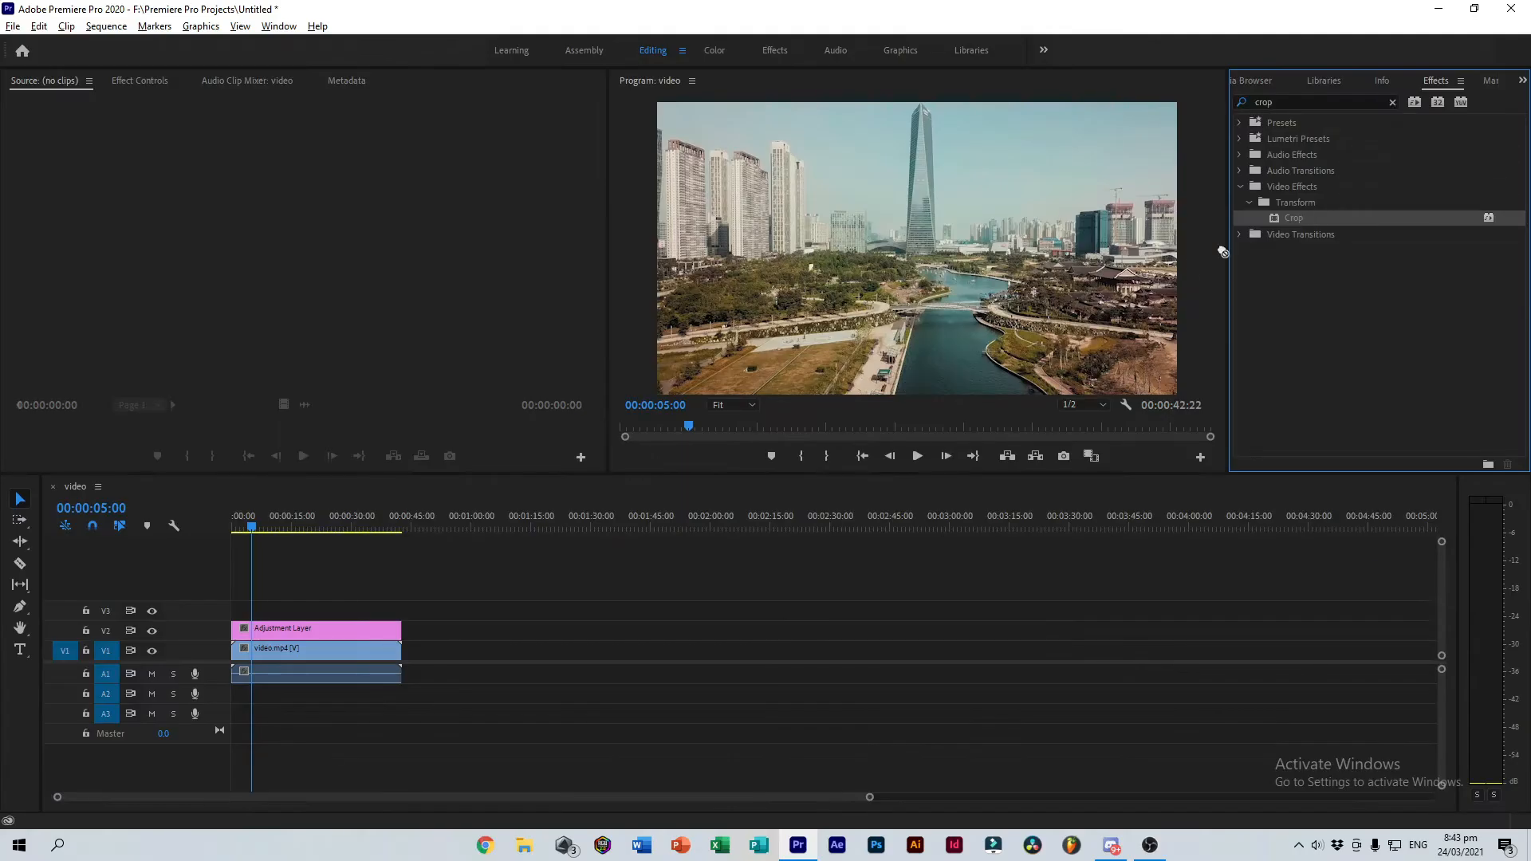
pyautogui.click(318, 629)
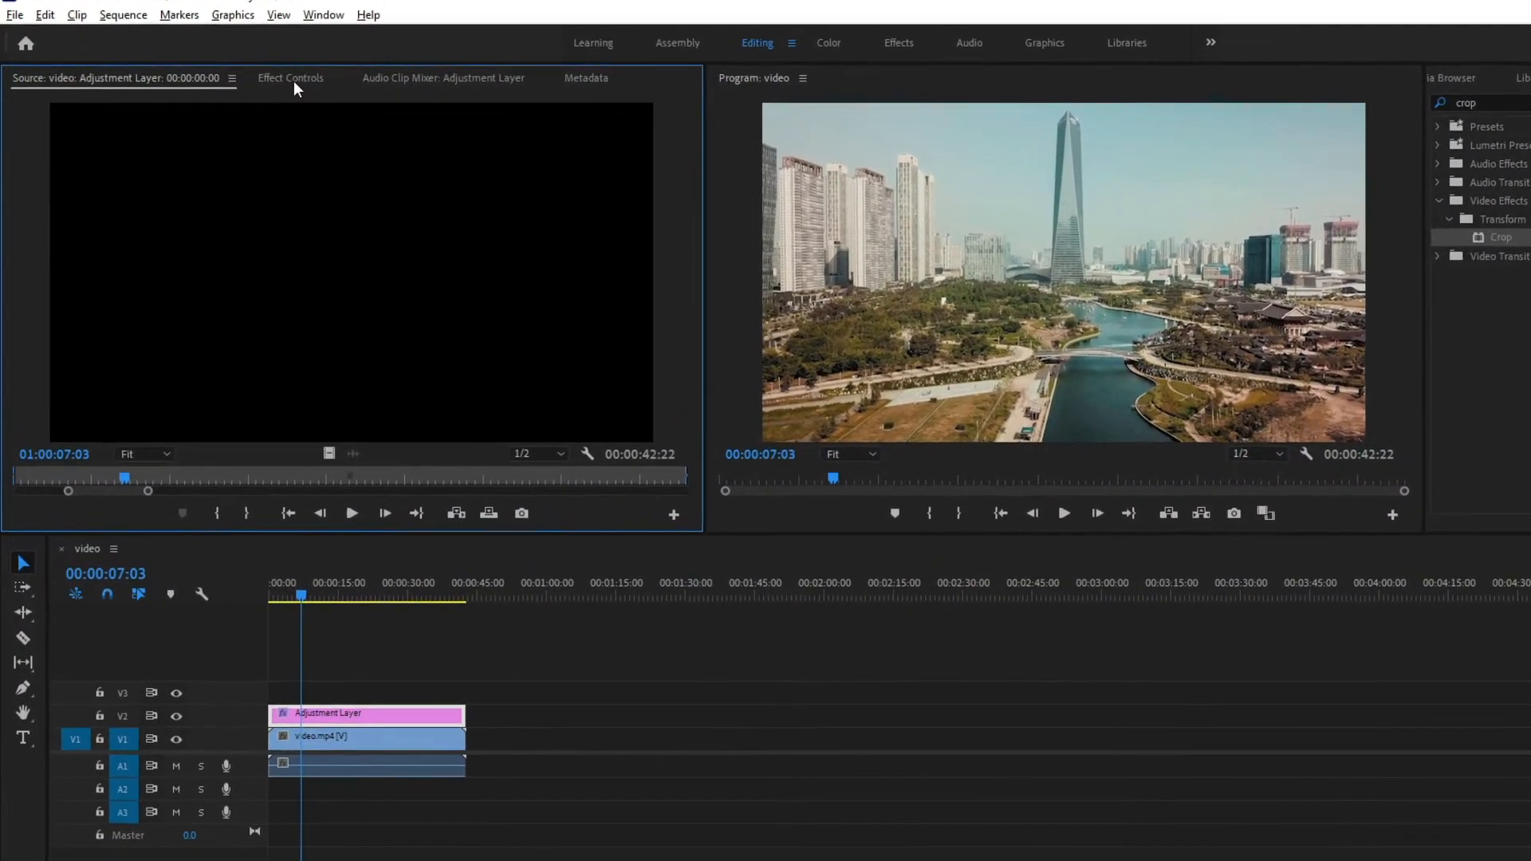
# Set the adjustment layer's Crop Top and Bottom to 11 in Effect Controls.
pyautogui.click(291, 77)
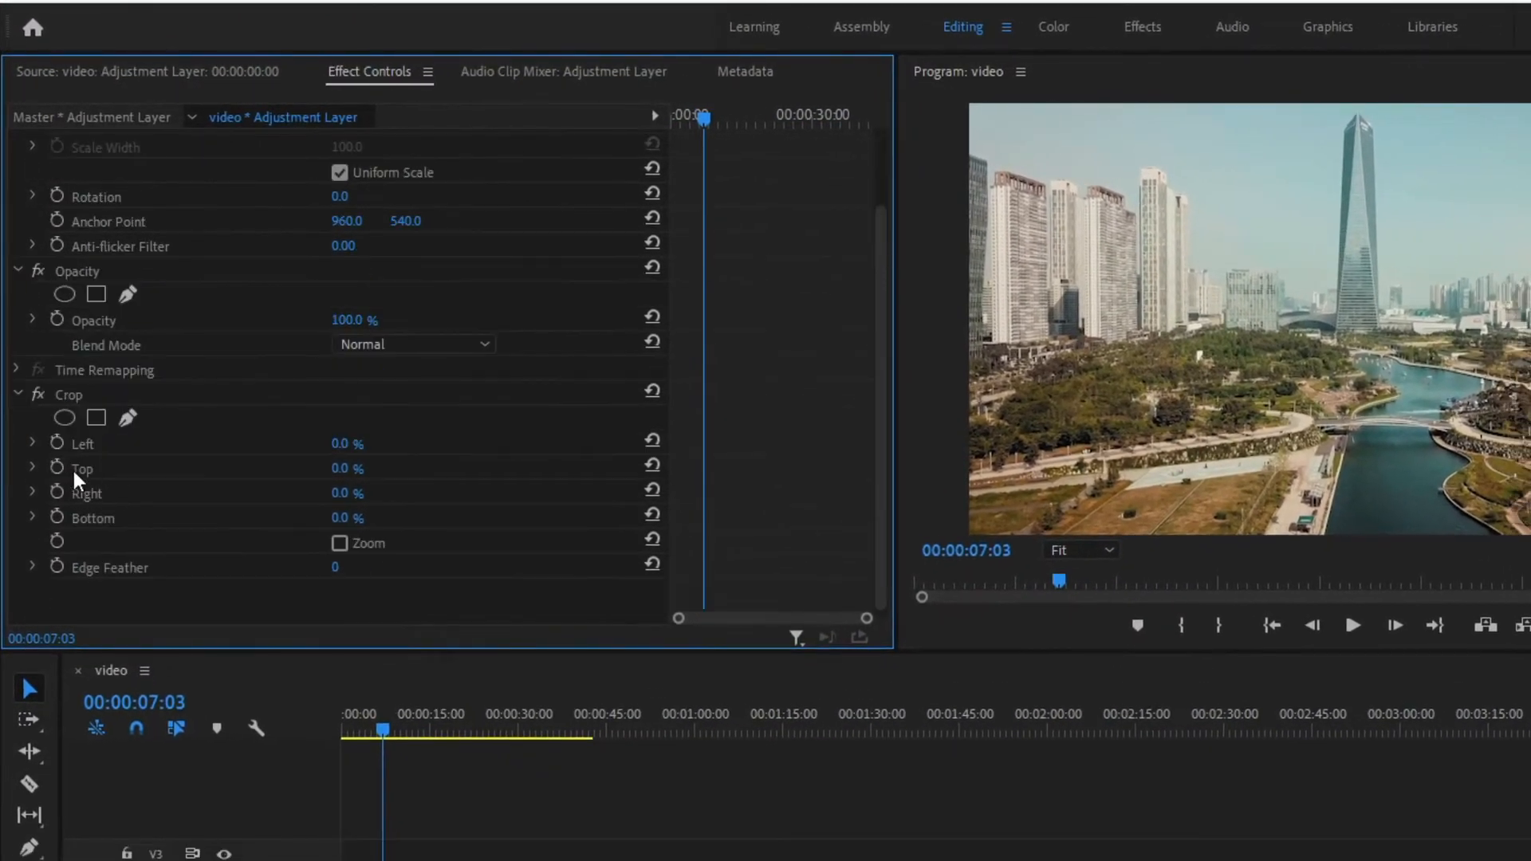
pyautogui.moveTo(108, 484)
pyautogui.write('11')
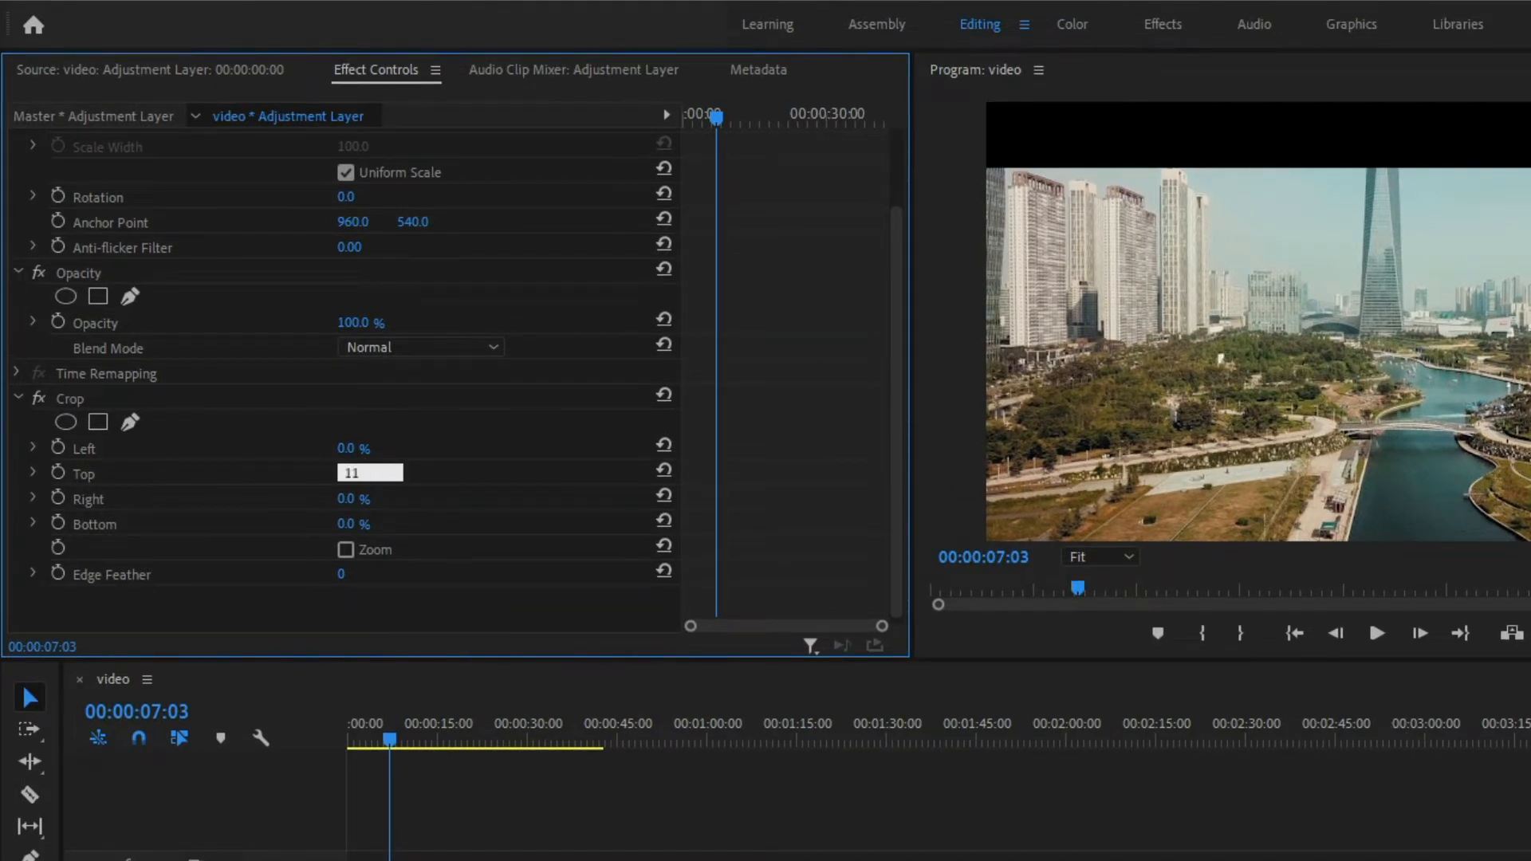
pyautogui.press('enter')
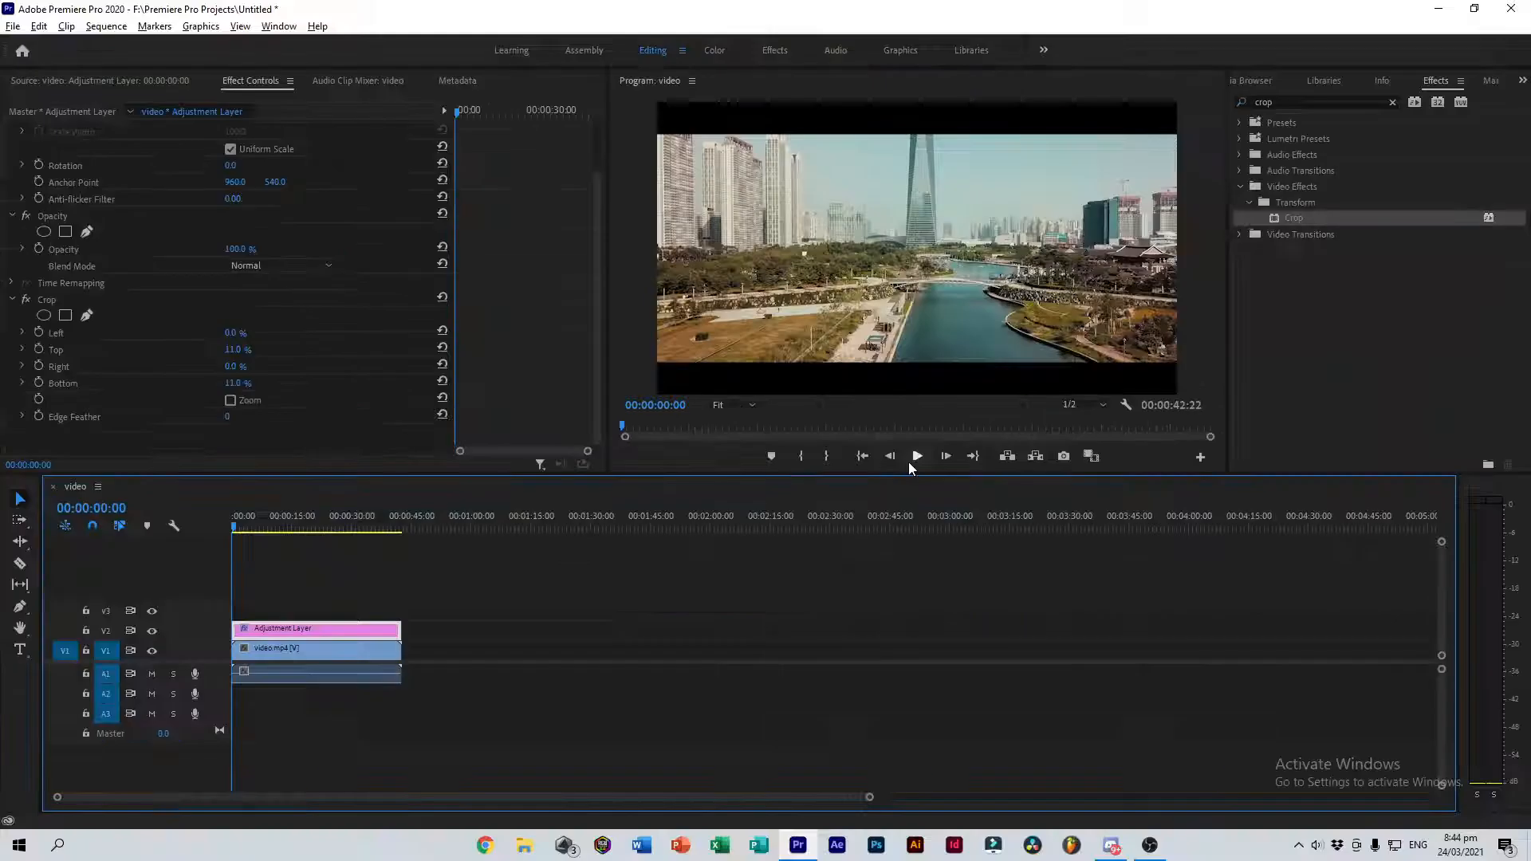
# Play the sequence to preview the cinematic bars.
pyautogui.click(915, 456)
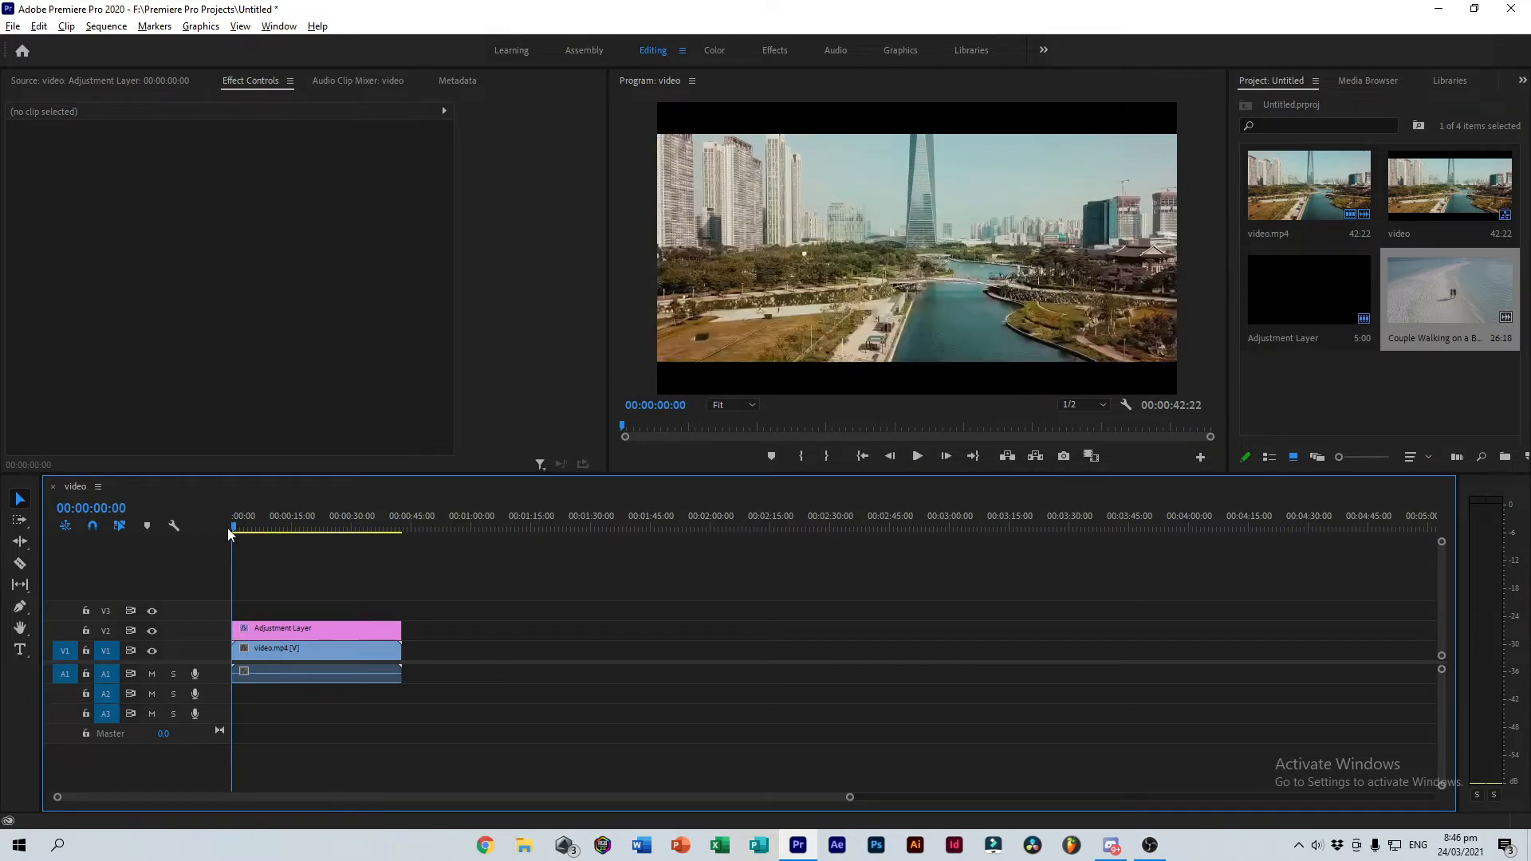
# Select the adjustment layer and keyframe Top and Bottom crop at 0 at the start.
pyautogui.click(315, 628)
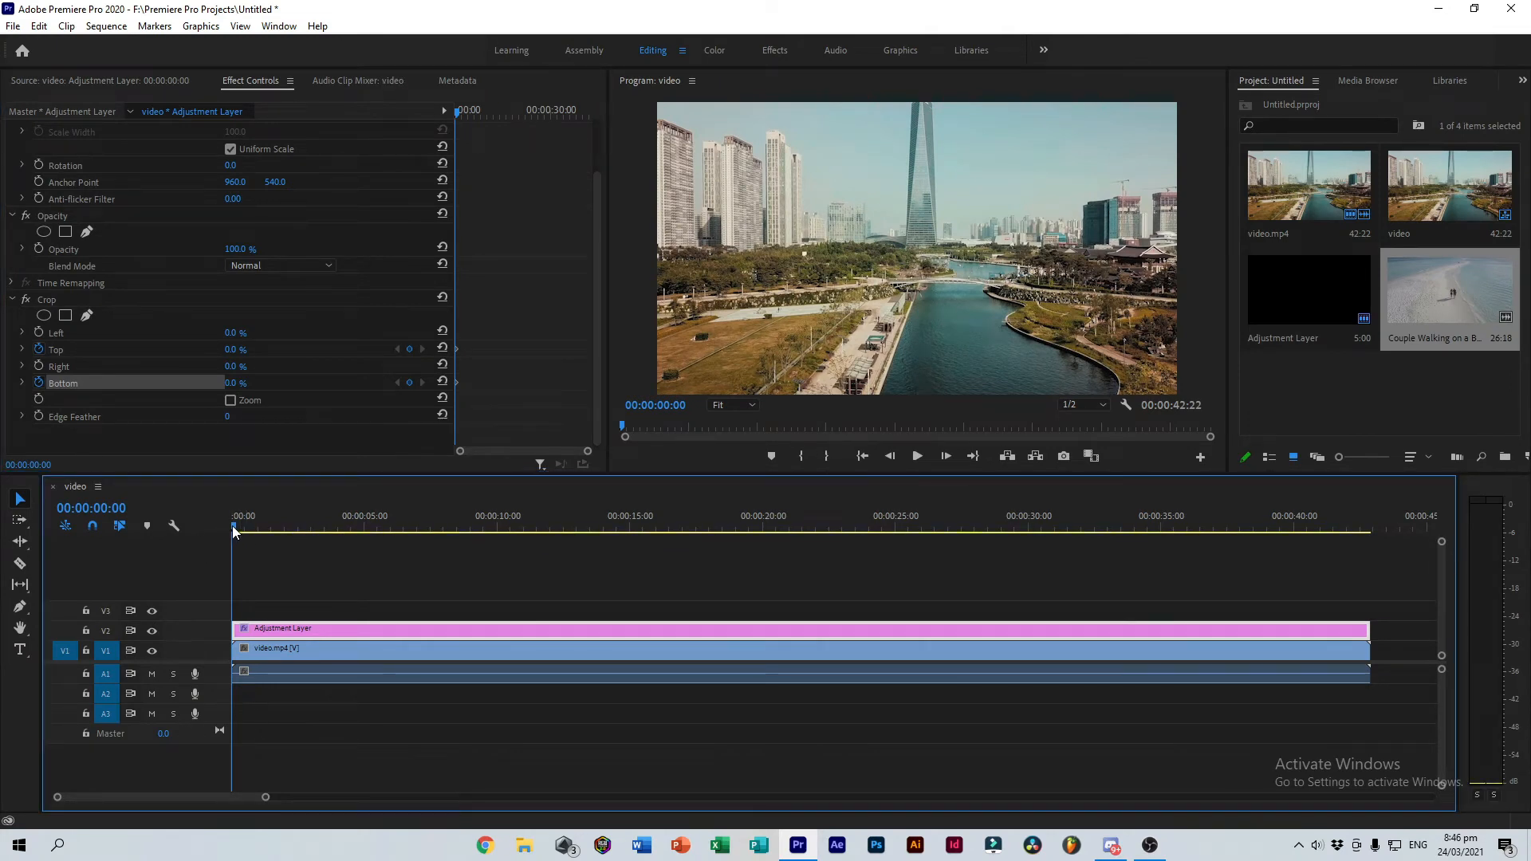
pyautogui.click(282, 531)
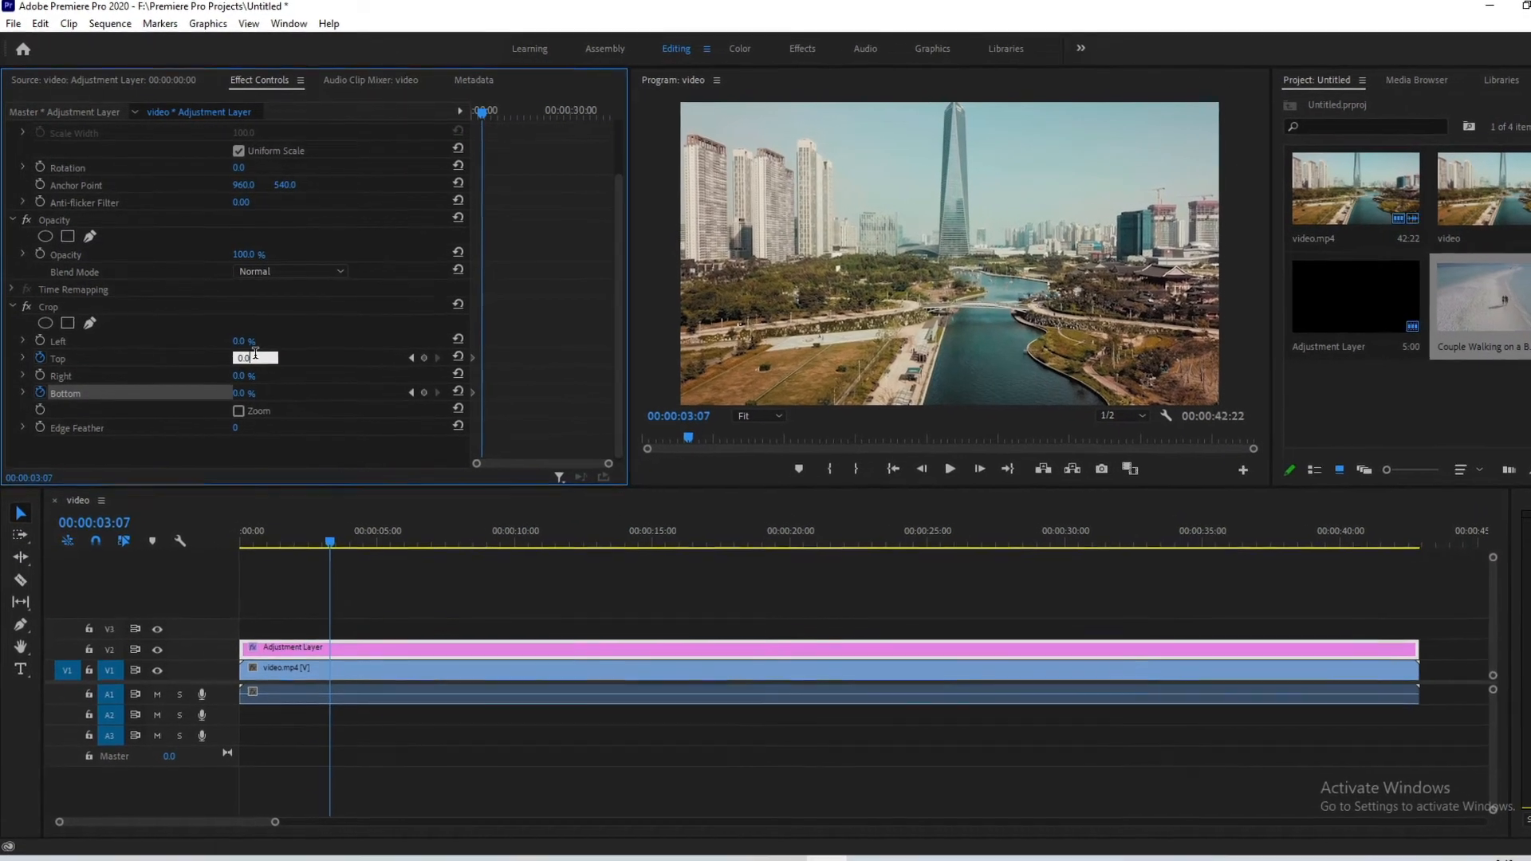
# Keyframe Top and Bottom crop at 11 near 00:00:03:18, then preview the animation.
pyautogui.write('11')
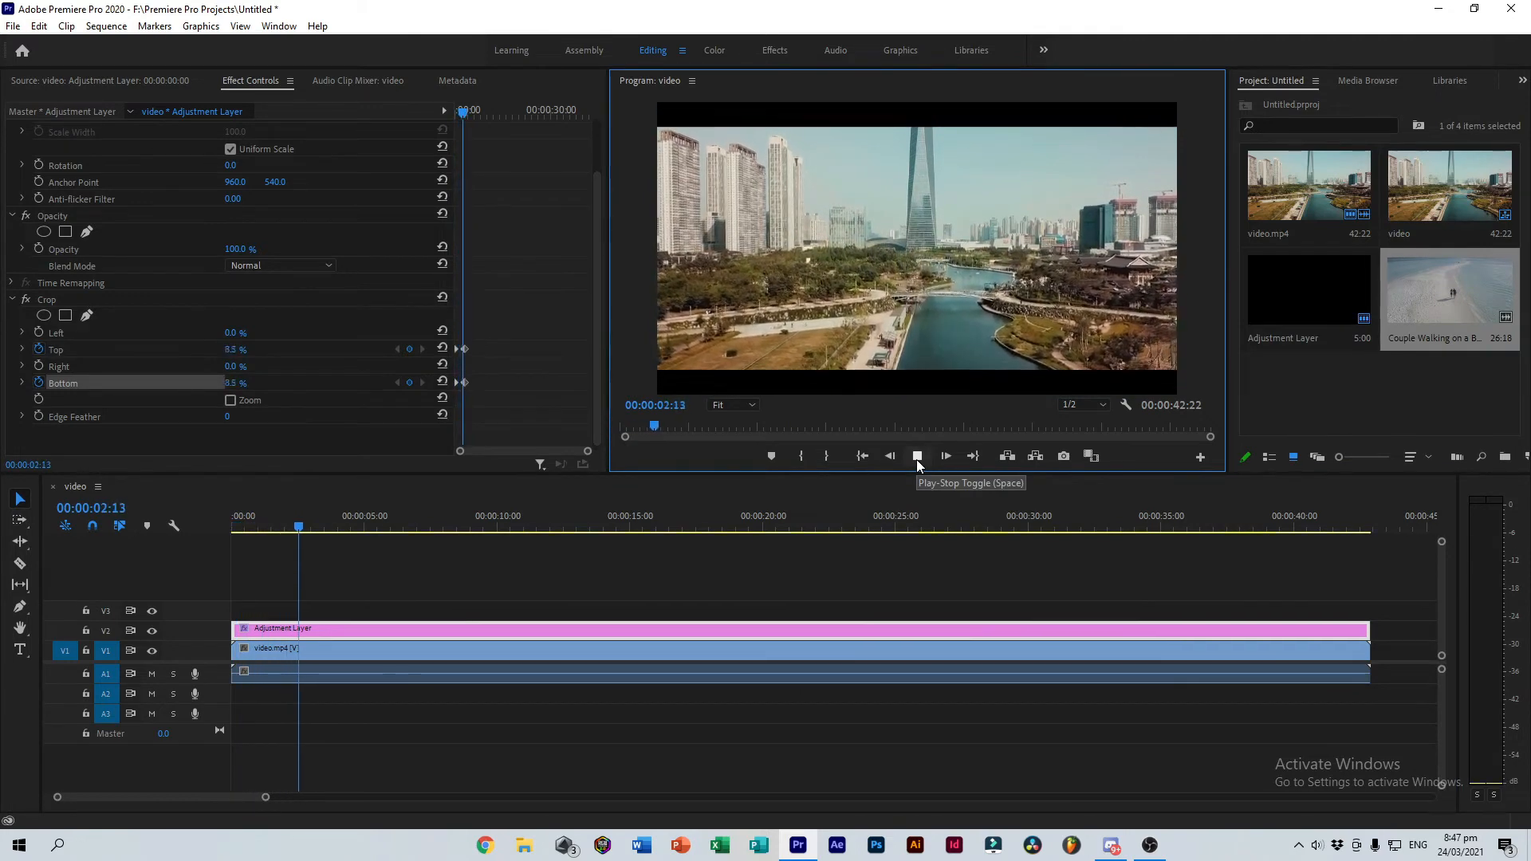
pyautogui.click(917, 456)
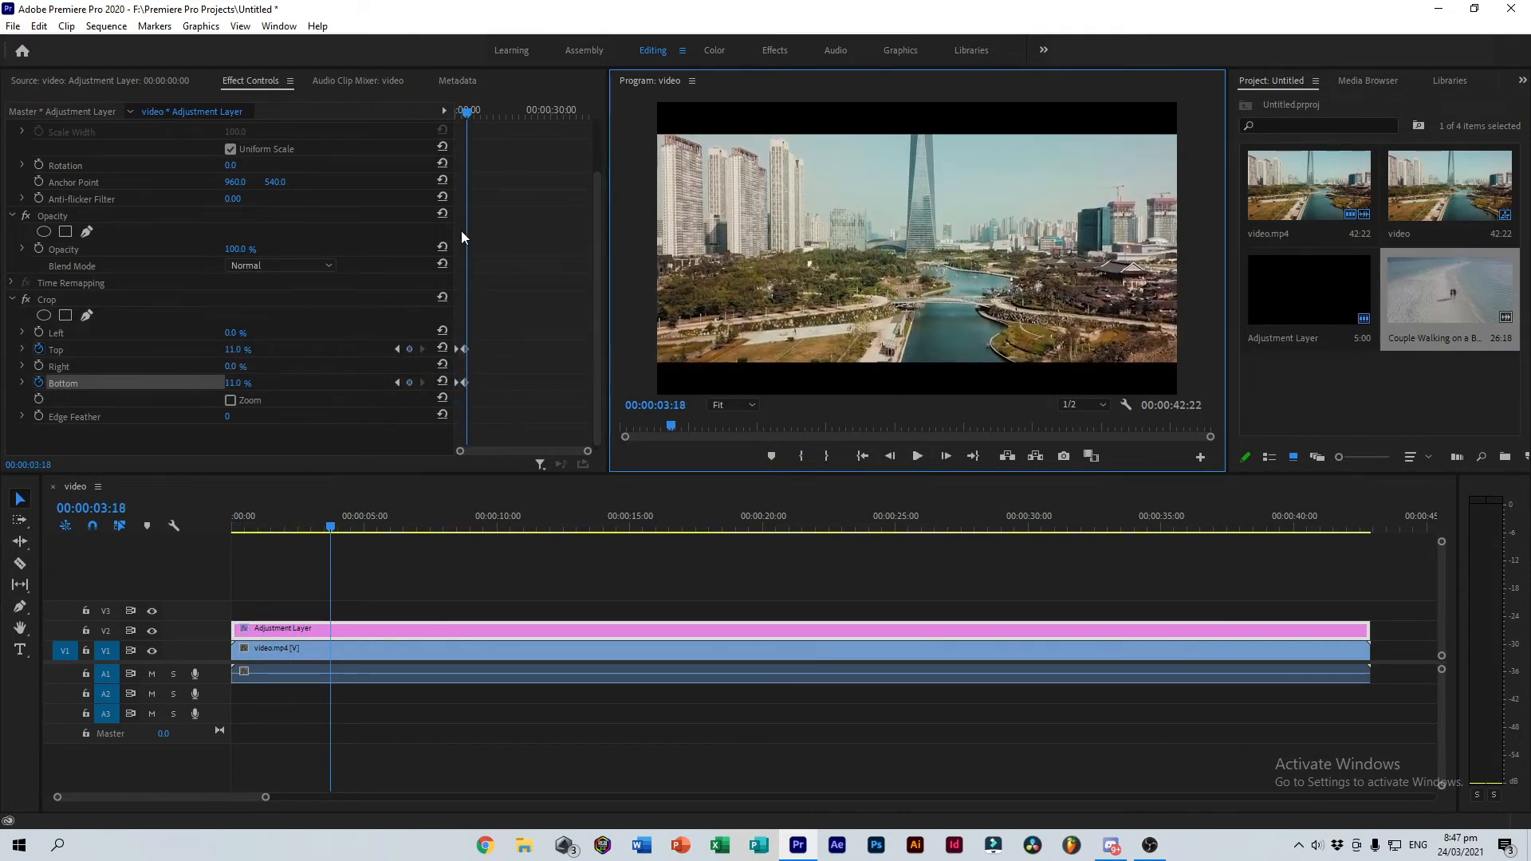